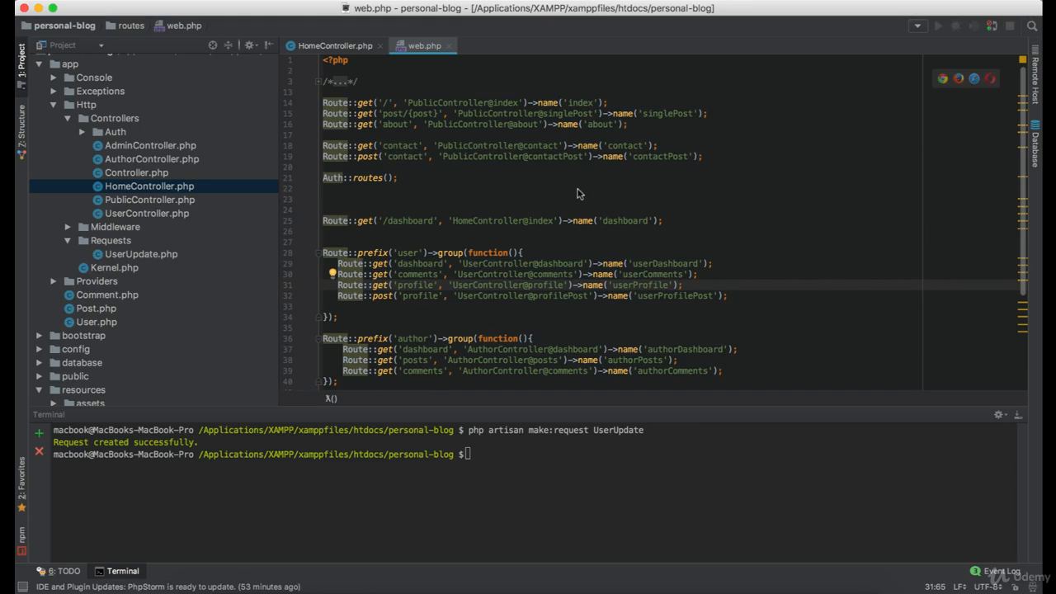
# - Review HomeController's index() method, then view the dashboard.blade.php template it returns
pyautogui.doubleClick(409, 221)
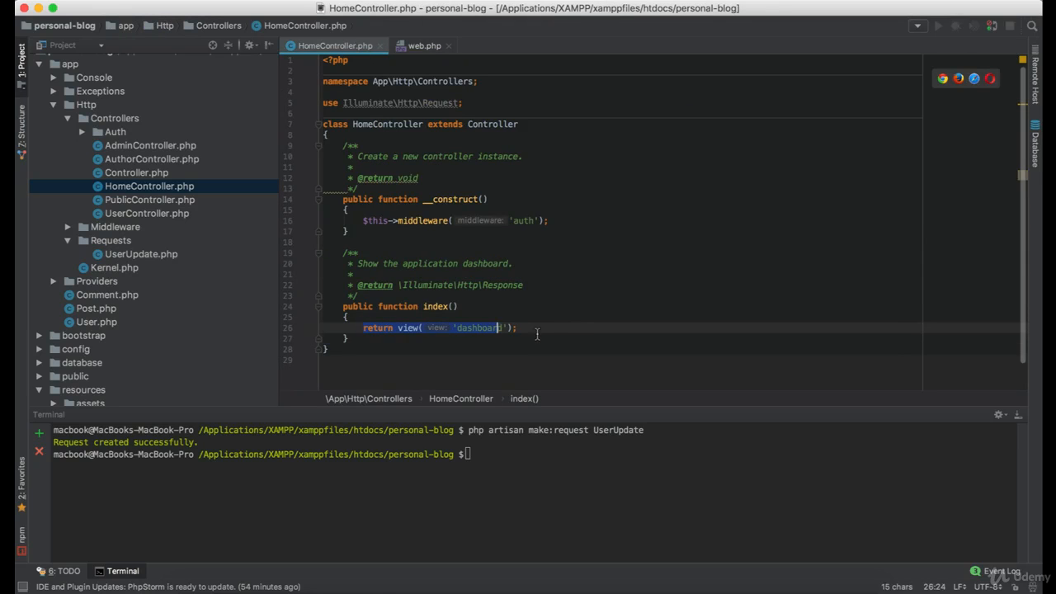
pyautogui.scroll(-3)
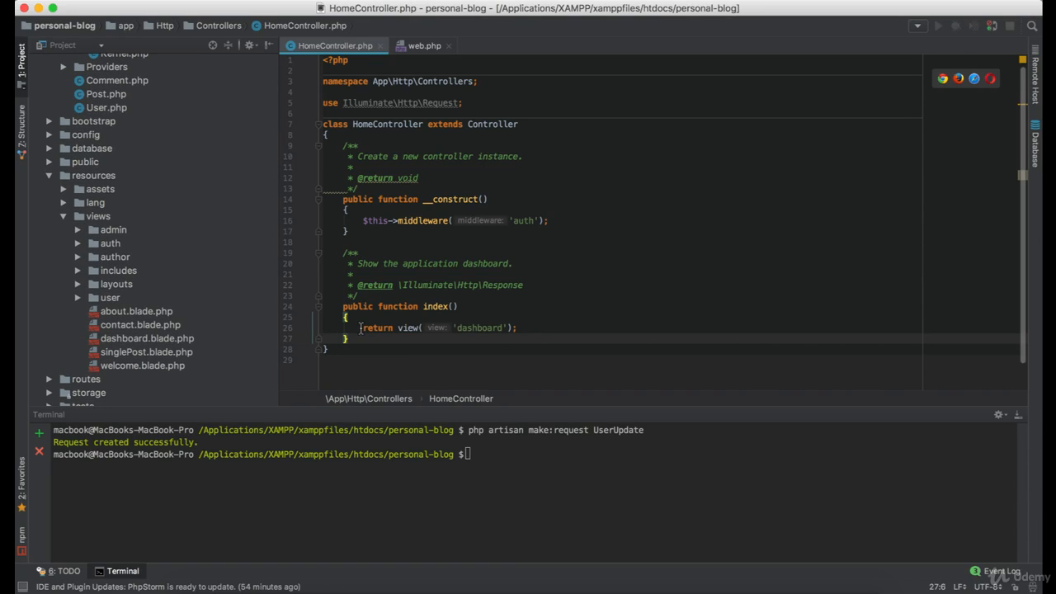
pyautogui.click(146, 338)
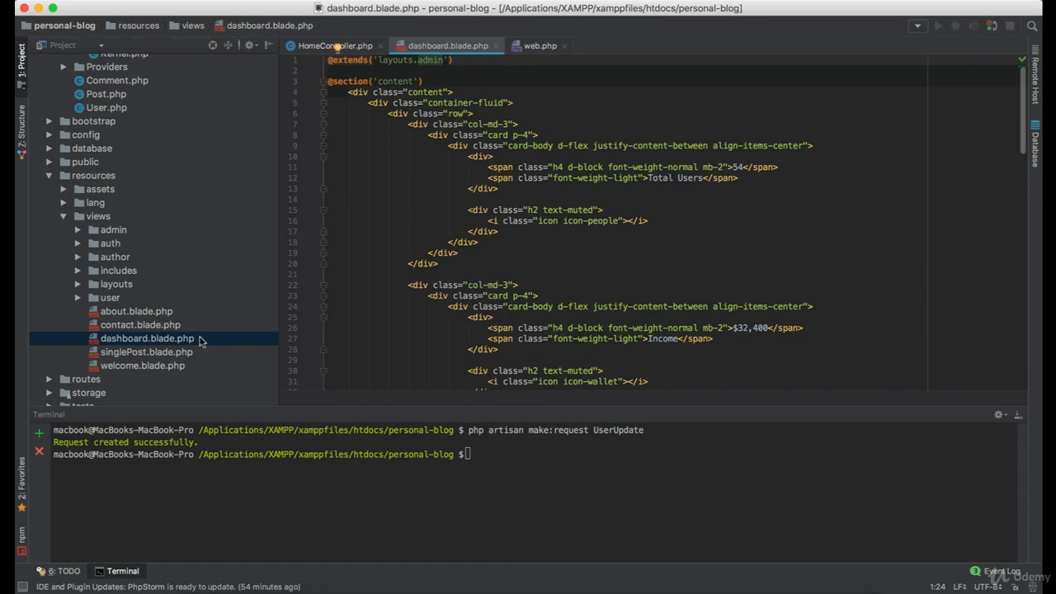
# - Remove the return view('dashboard') line, leaving index() with an empty body
pyautogui.click(147, 338)
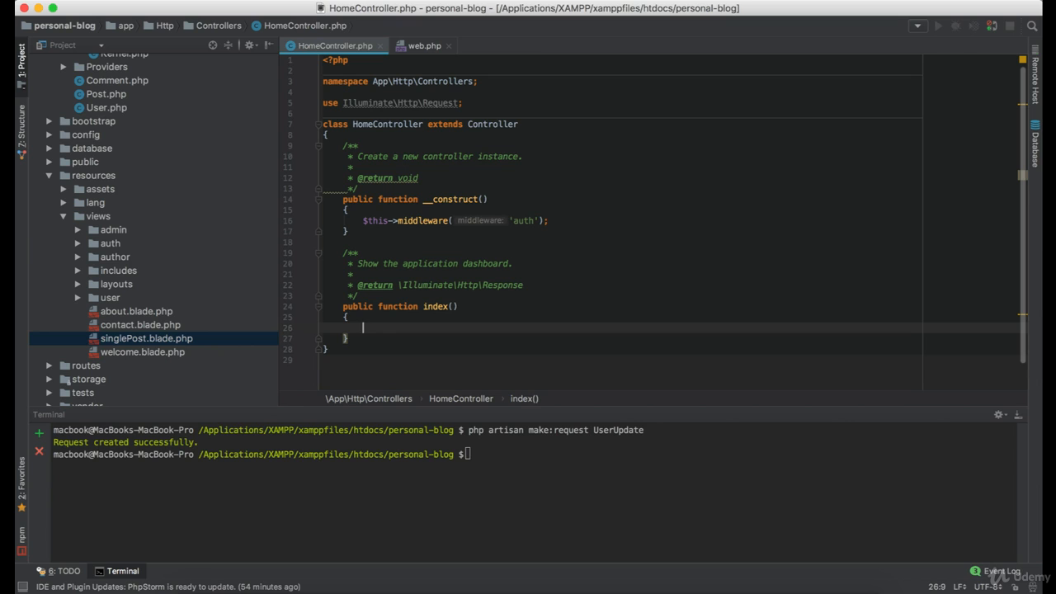
# - Add the condition if(Auth::user()->admin == true){} with the Auth import accepted
pyautogui.write('if(')
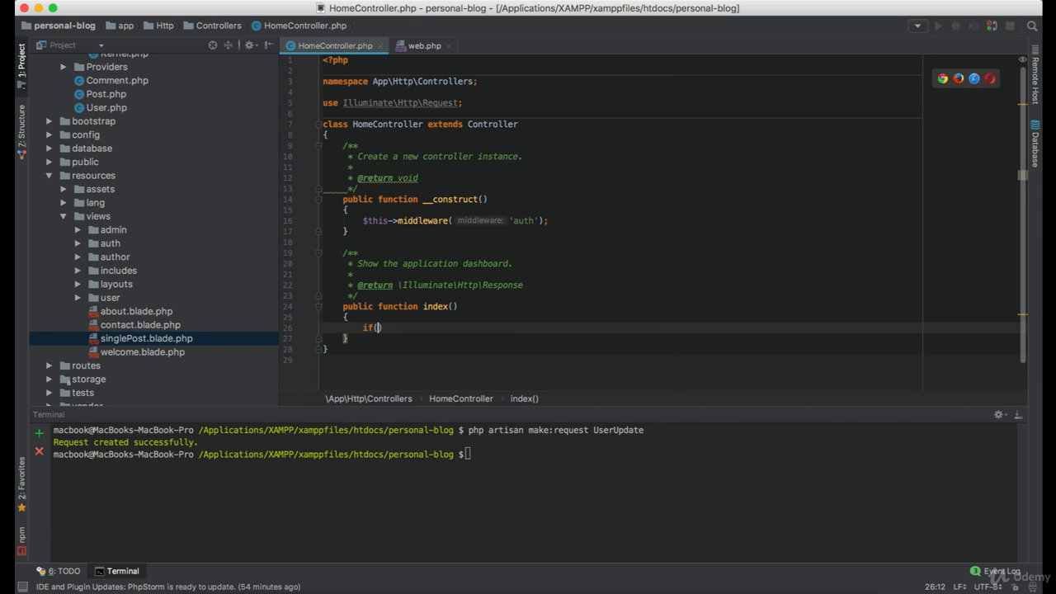
pyautogui.write('Auth')
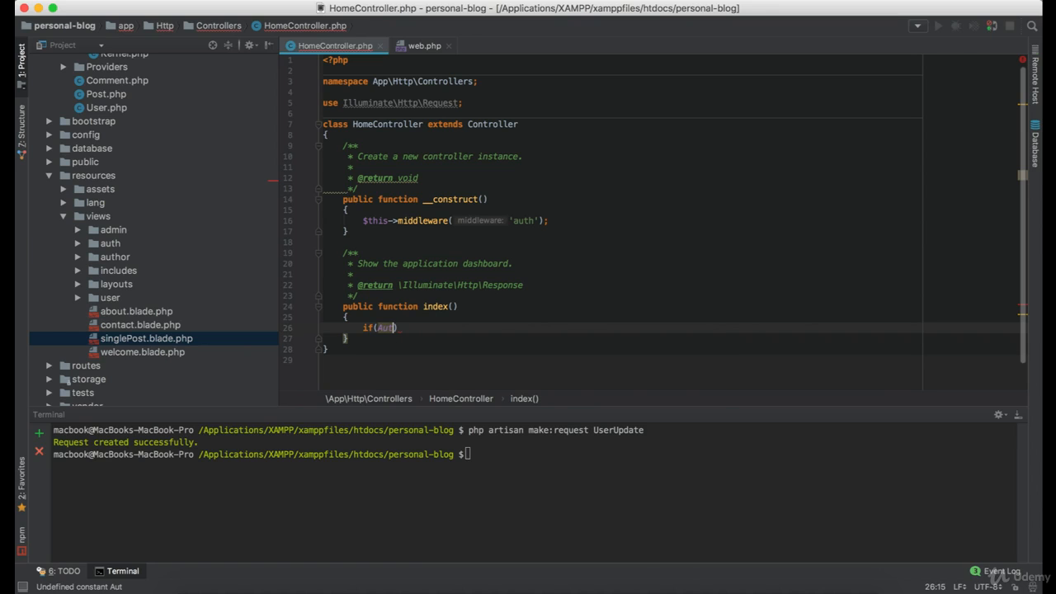
pyautogui.write('h::')
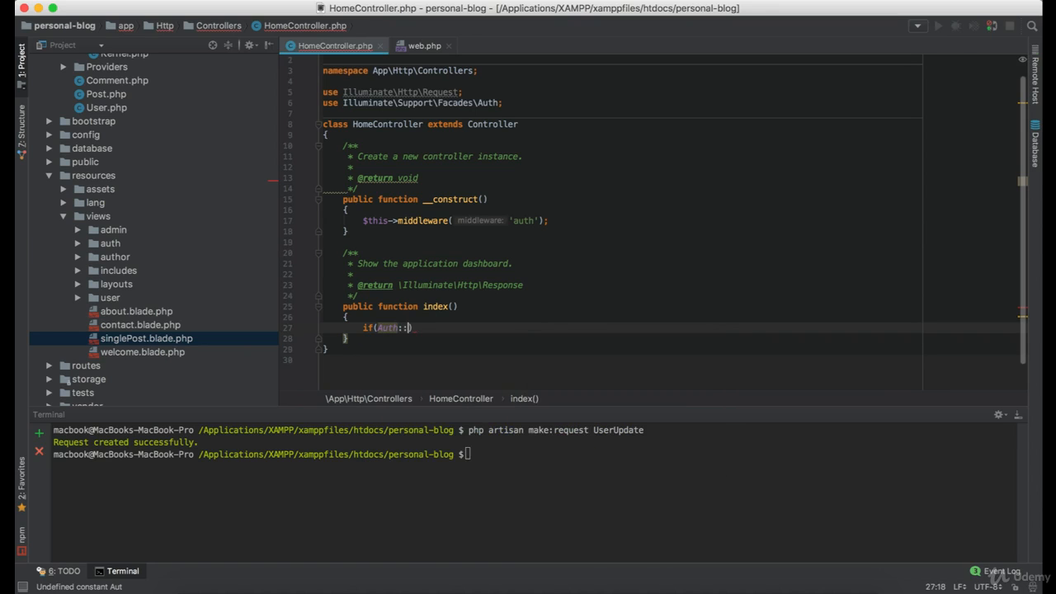
pyautogui.write('user()')
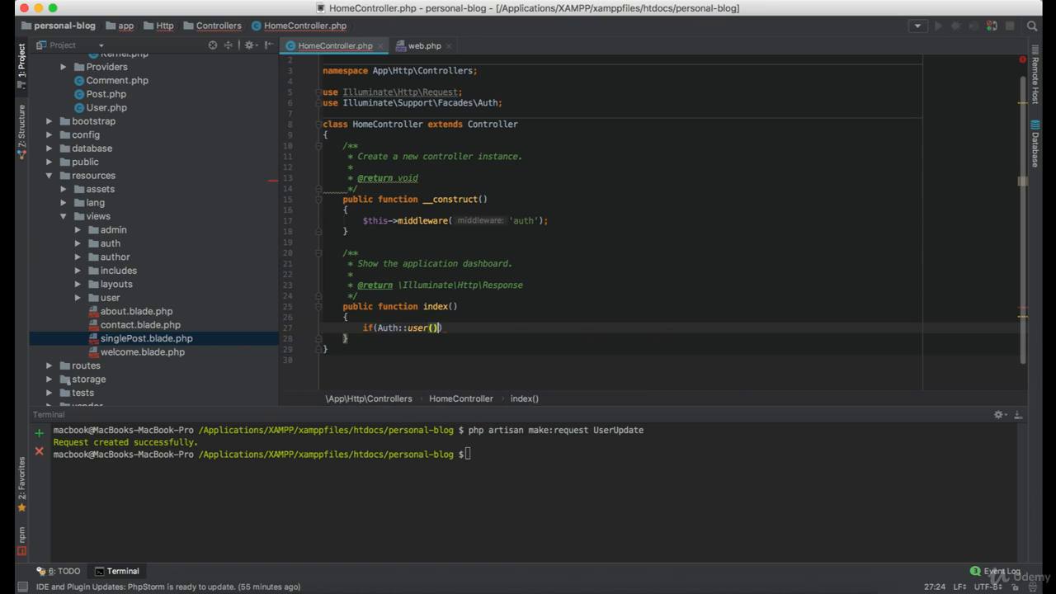
pyautogui.write('->admin =')
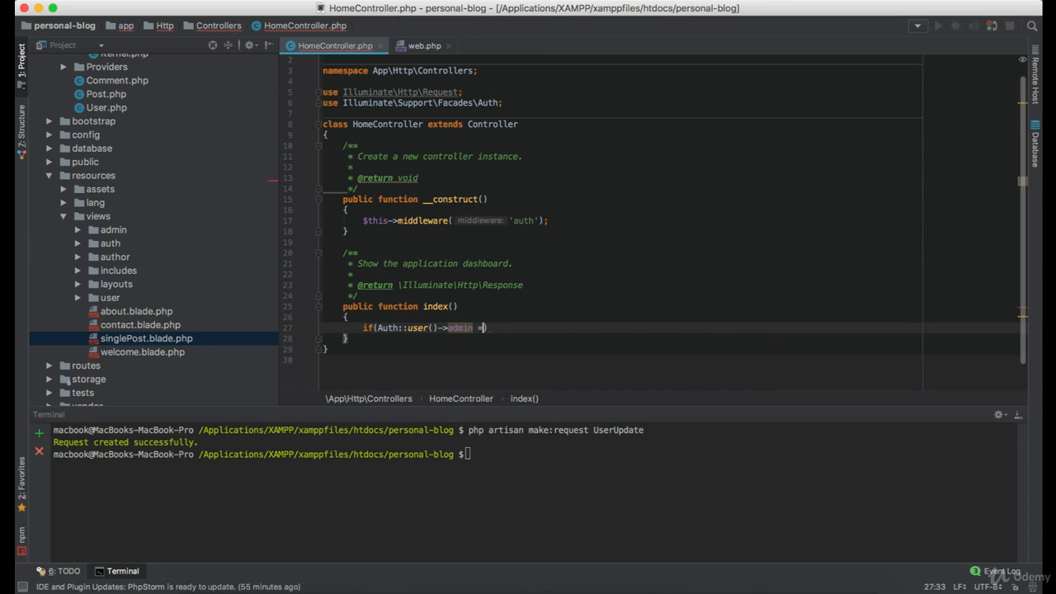
pyautogui.write('= a')
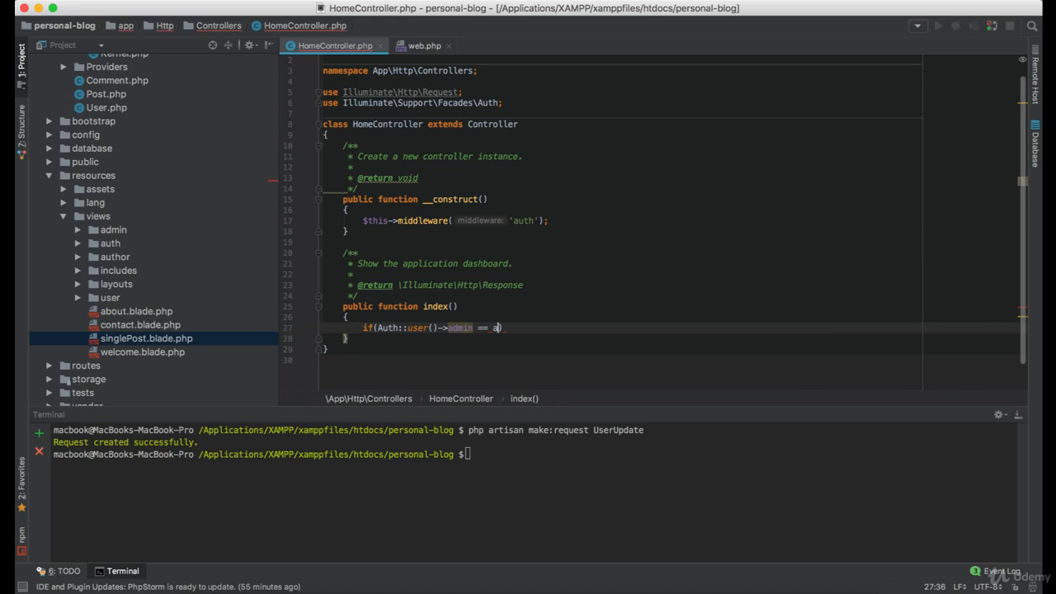
pyautogui.write('rue')
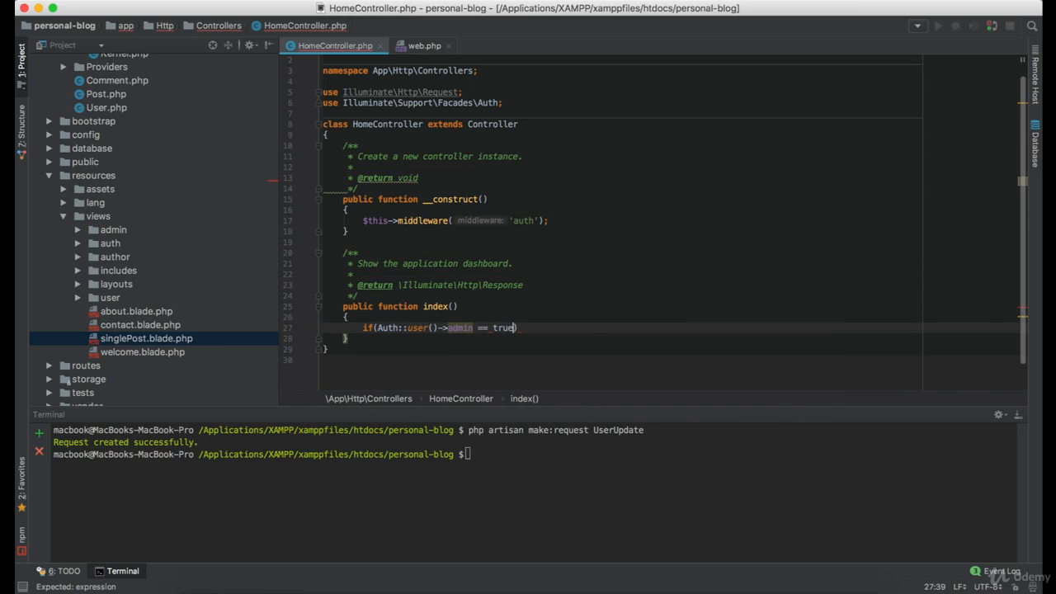
pyautogui.write('{}')
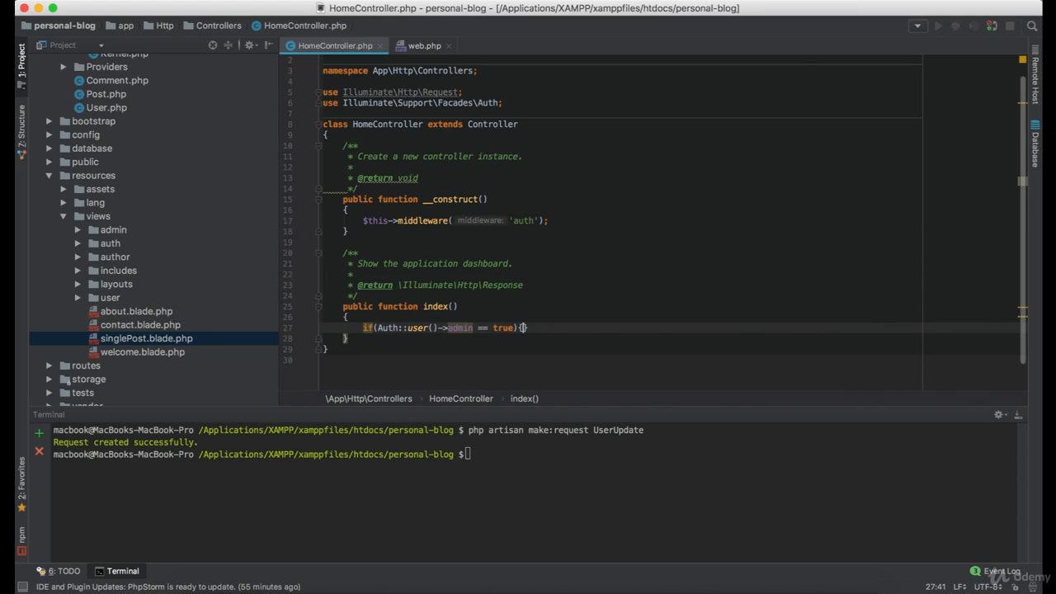
# - Return redirect(route('adminDashboard')) inside the if block and begin an elseif
pyautogui.press('Return')
pyautogui.write('r')
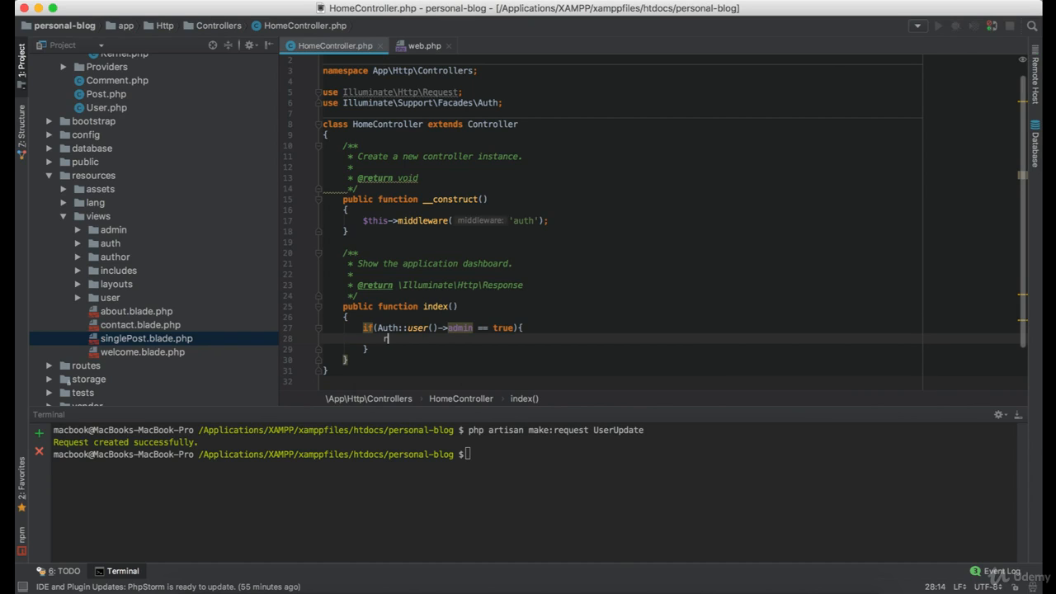
pyautogui.write("eturn redirect(route('admin")
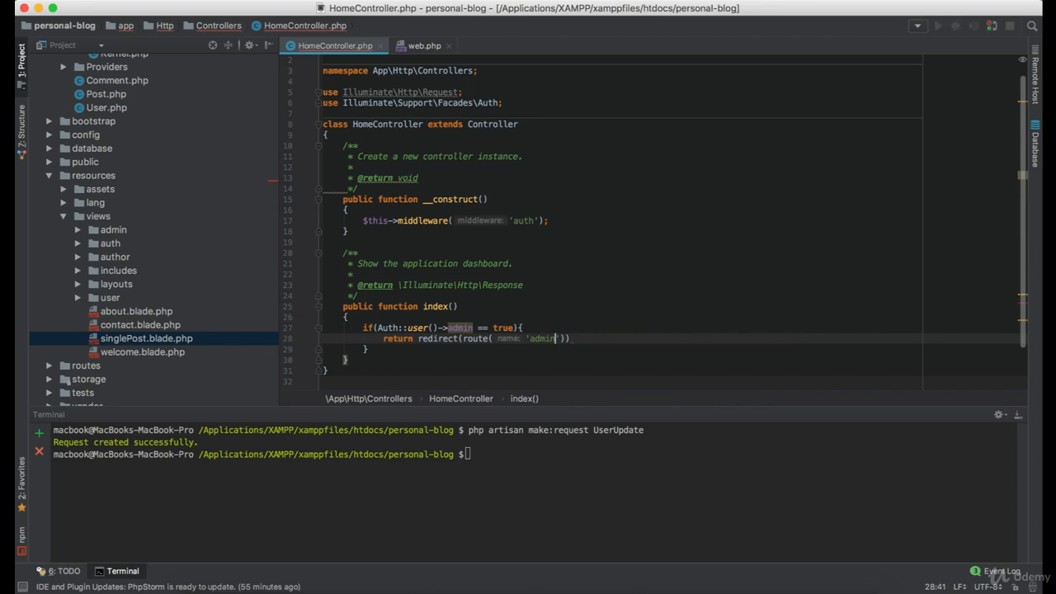
pyautogui.write('Dashboard')
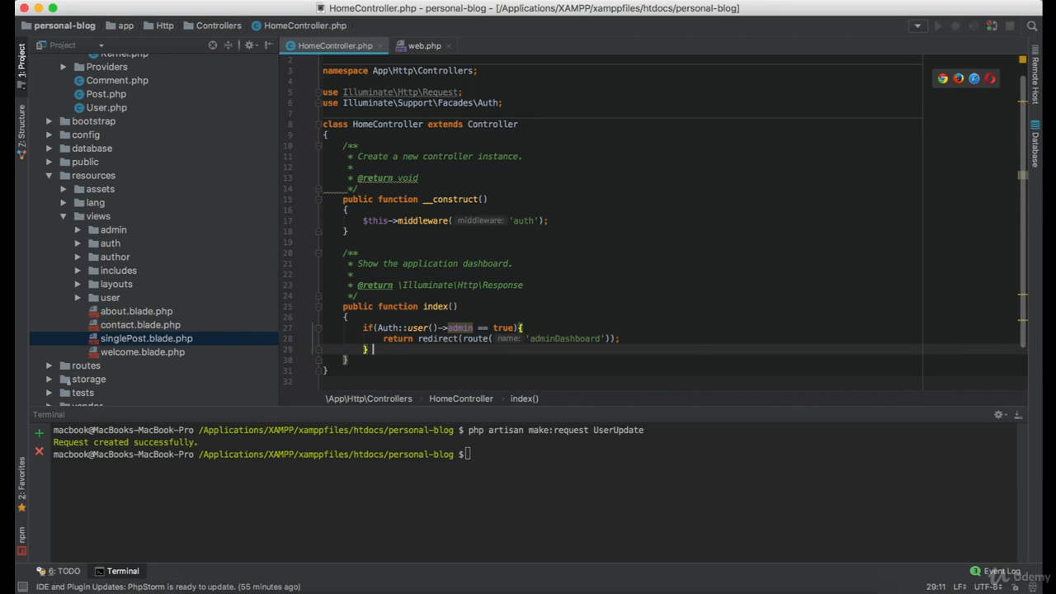
pyautogui.write('elseif(')
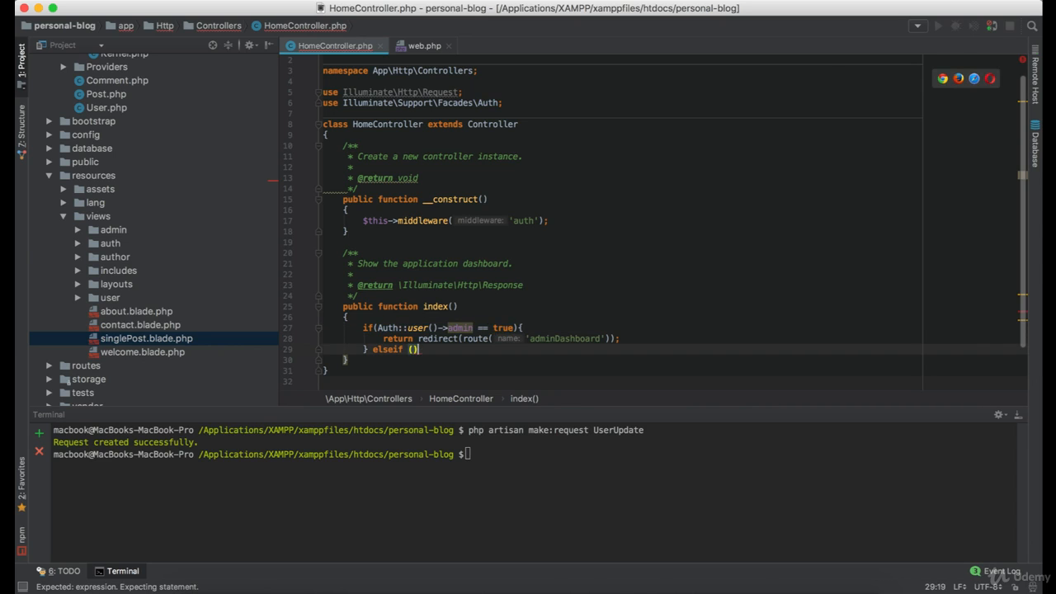
# - Redirect Auth::user()->author == true to authorDashboard and everyone else to userDashboard
pyautogui.write('Auth::user()->author == true){')
pyautogui.write('} else {}')
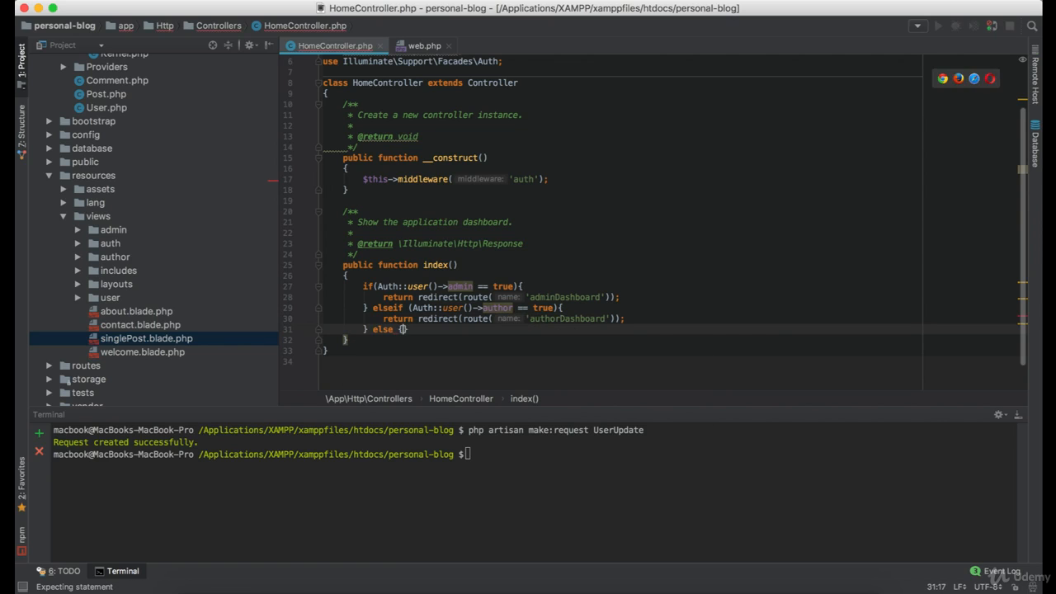
pyautogui.write("return redirect(route('aDashboard'));")
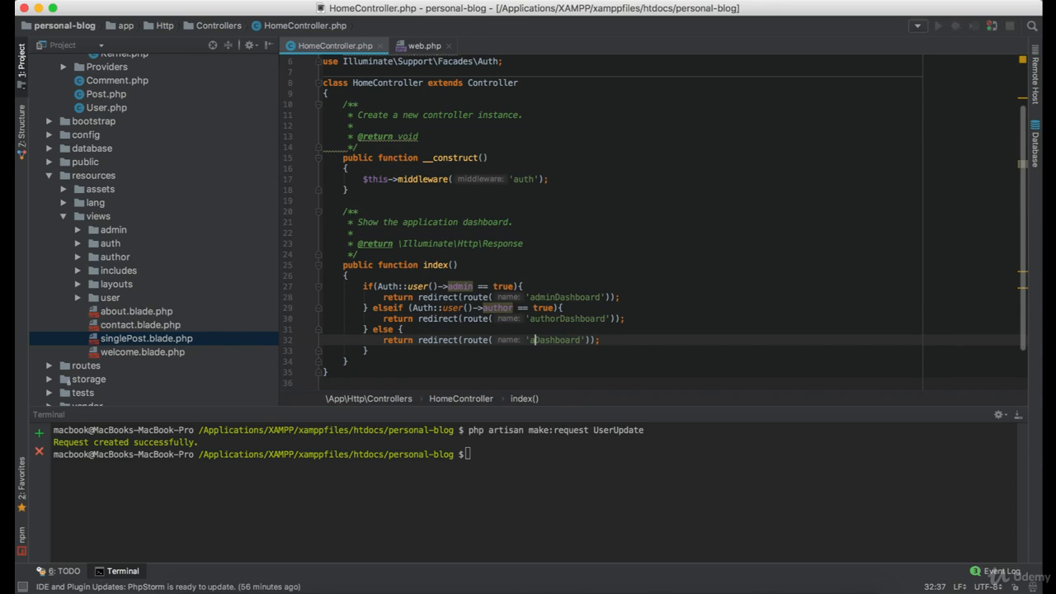
pyautogui.write('userDashboard')
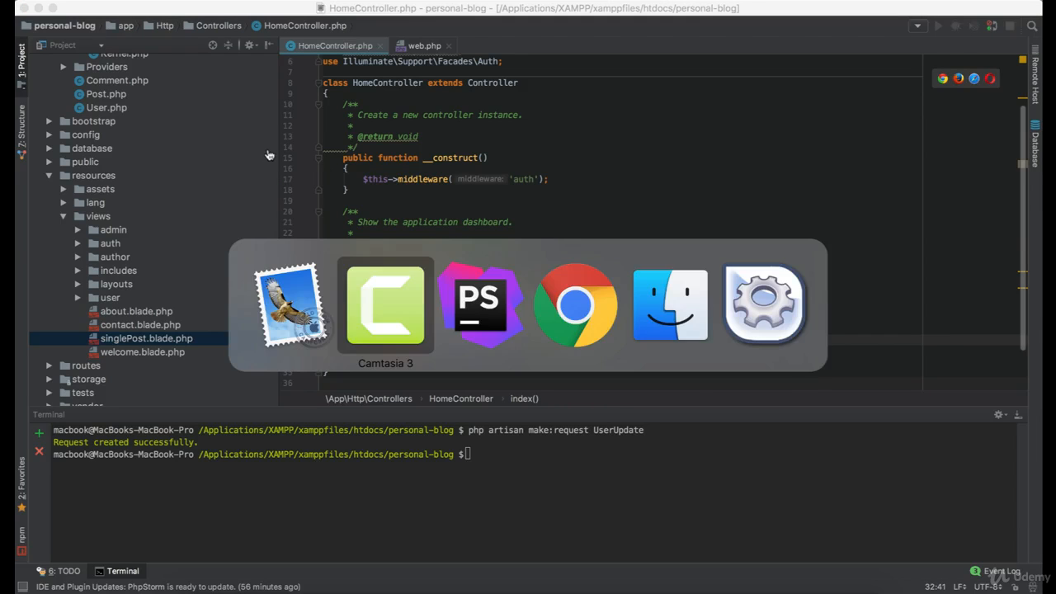
# - Reload personal-blog.test/dashboard in Chrome so it lands on the admin dashboard page
pyautogui.click(574, 303)
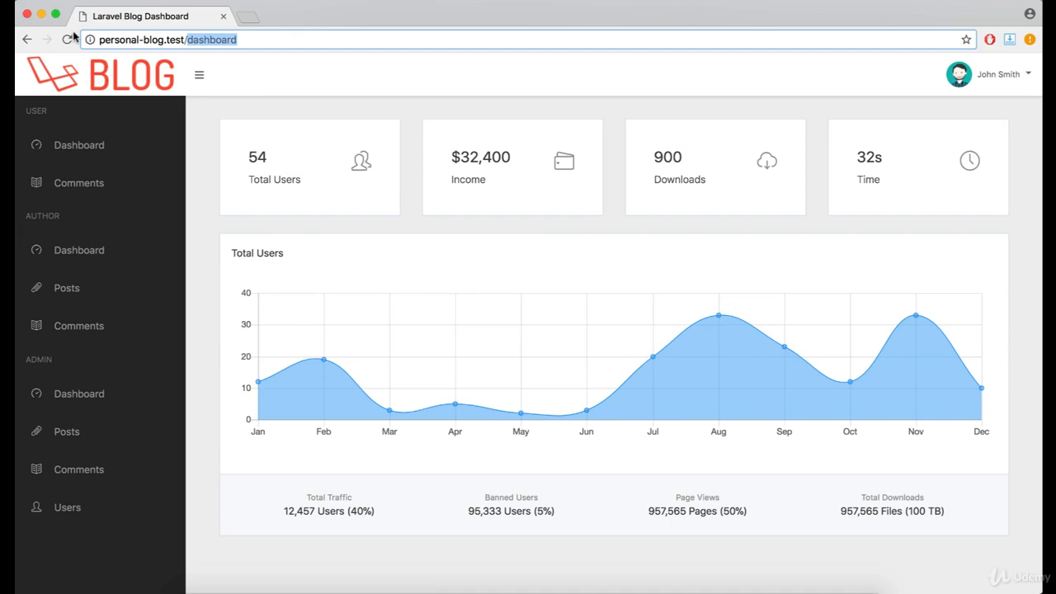
pyautogui.click(79, 393)
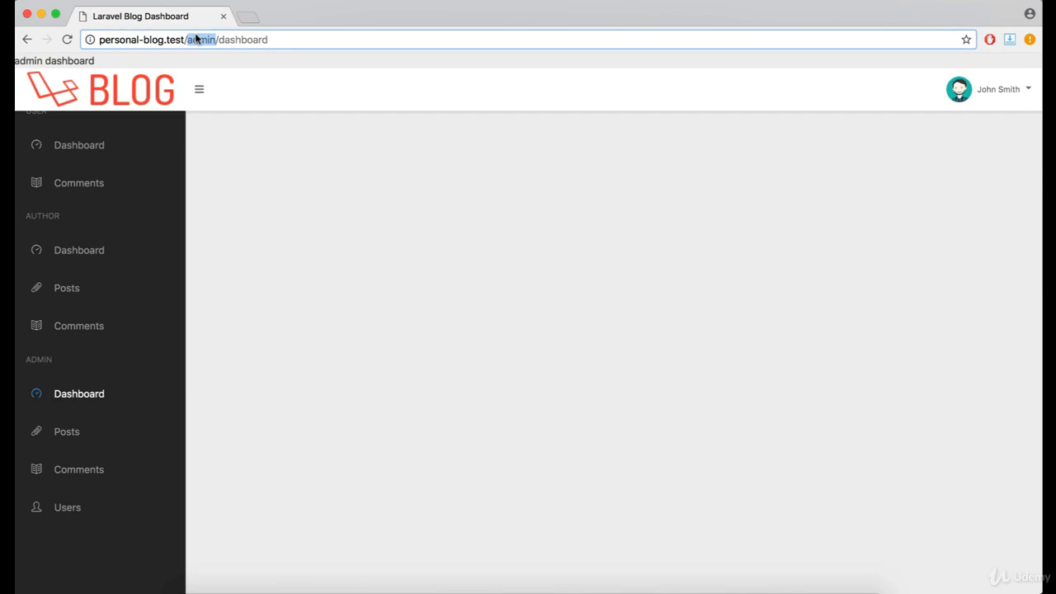
pyautogui.moveTo(349, 132)
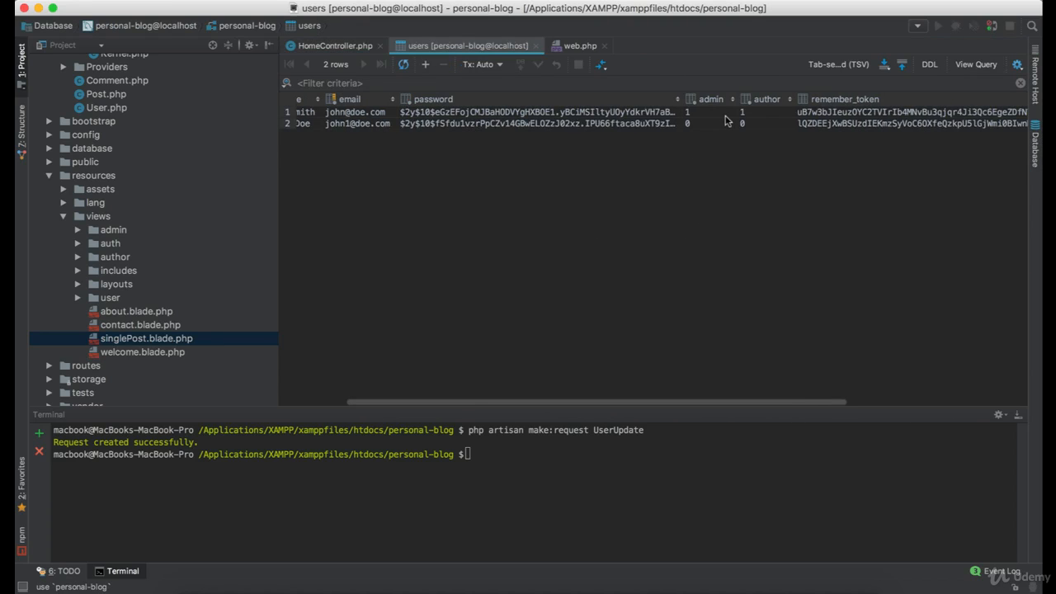
# - Change the first user's admin cell from 1 to 0 in the users table
pyautogui.doubleClick(701, 112)
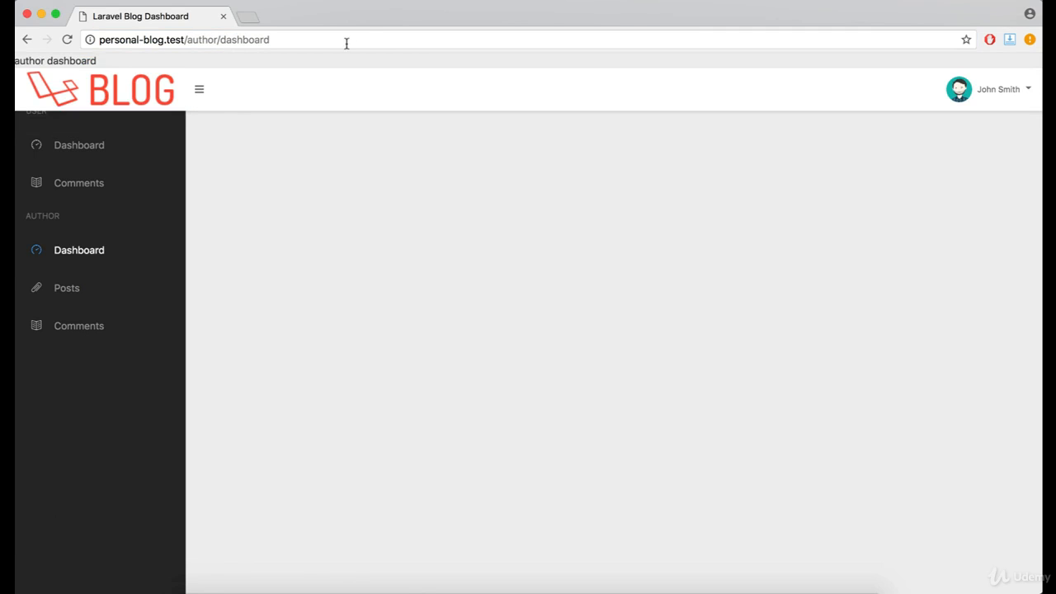
pyautogui.moveTo(92, 170)
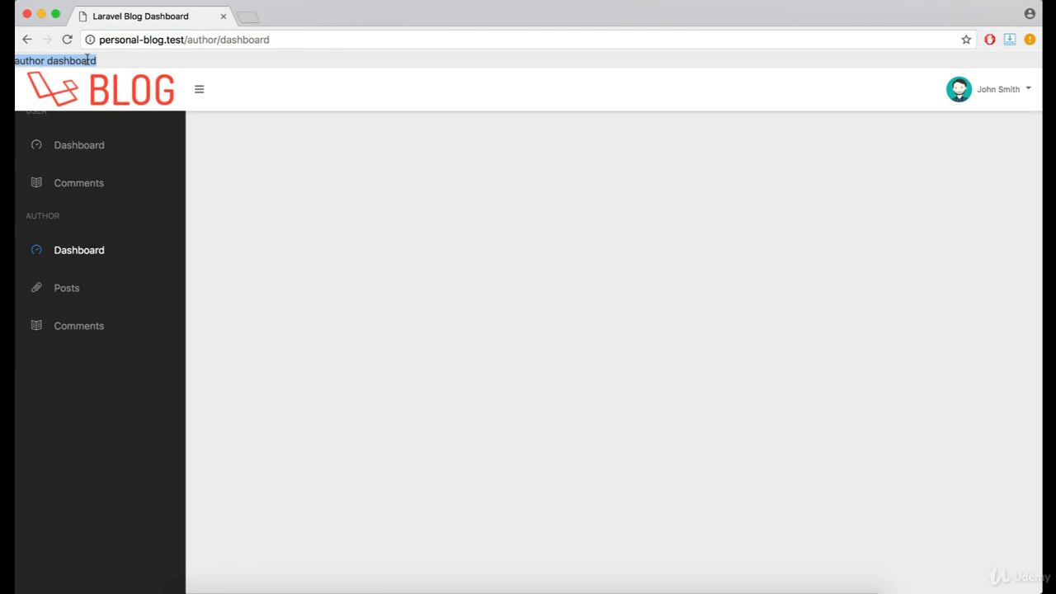
pyautogui.moveTo(195, 89)
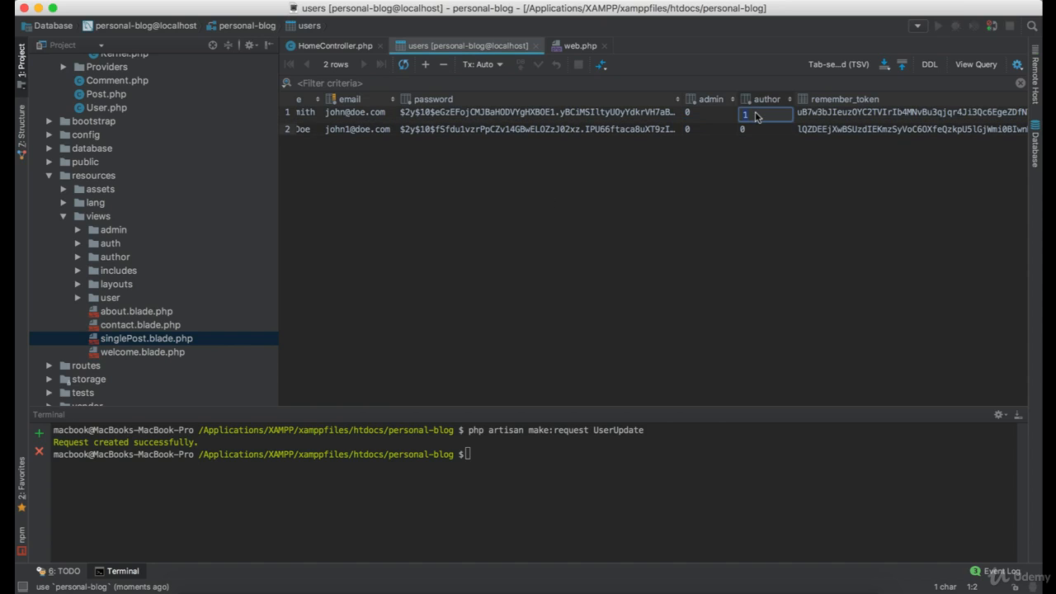
# - Set the first user's author cell to 0 so the reload lands on /user/dashboard
pyautogui.click(521, 64)
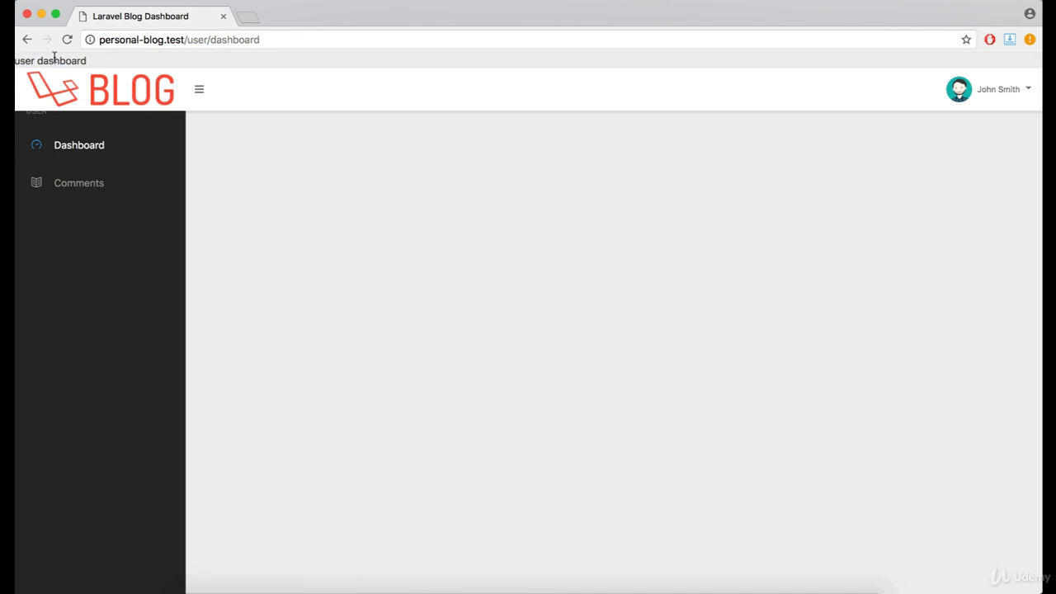
pyautogui.moveTo(405, 215)
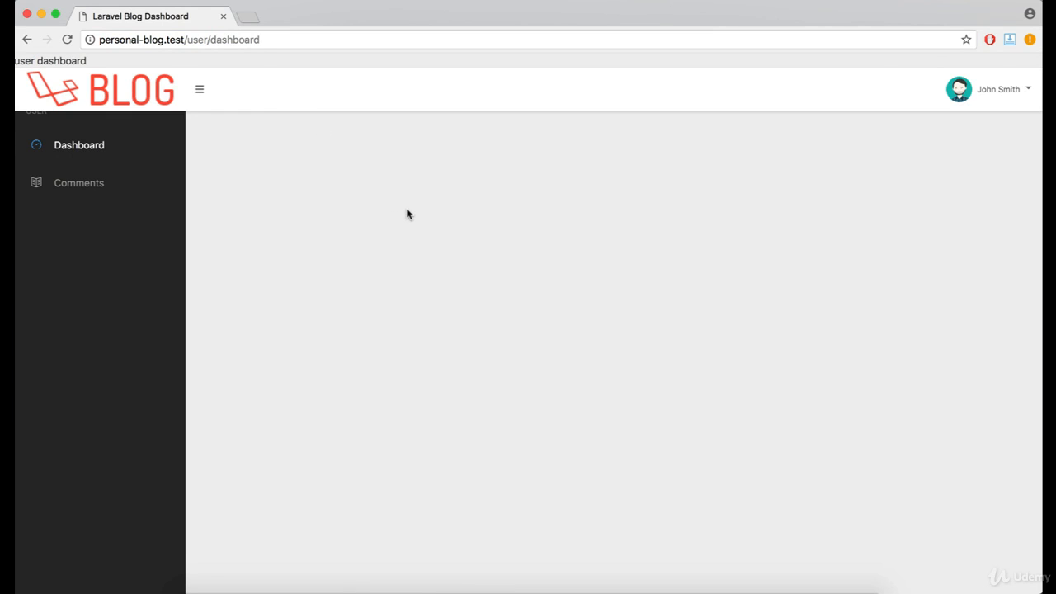